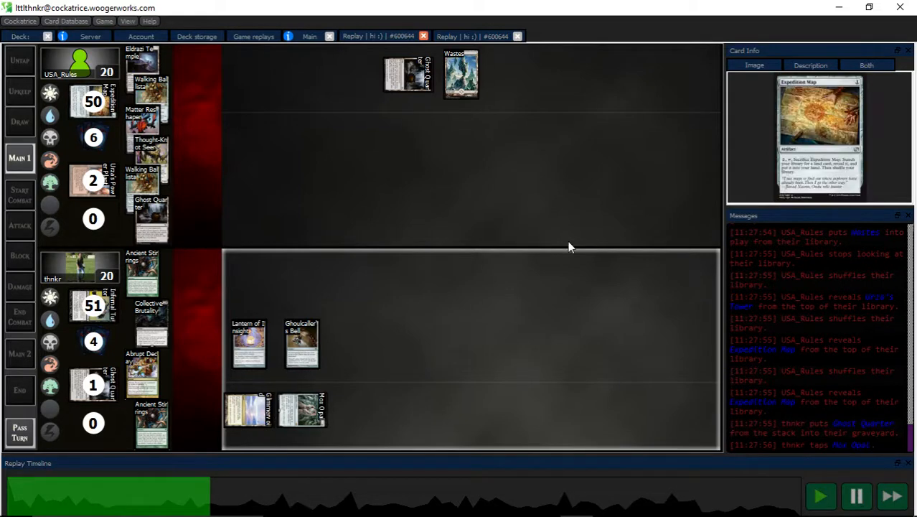
mouse_move(804, 494)
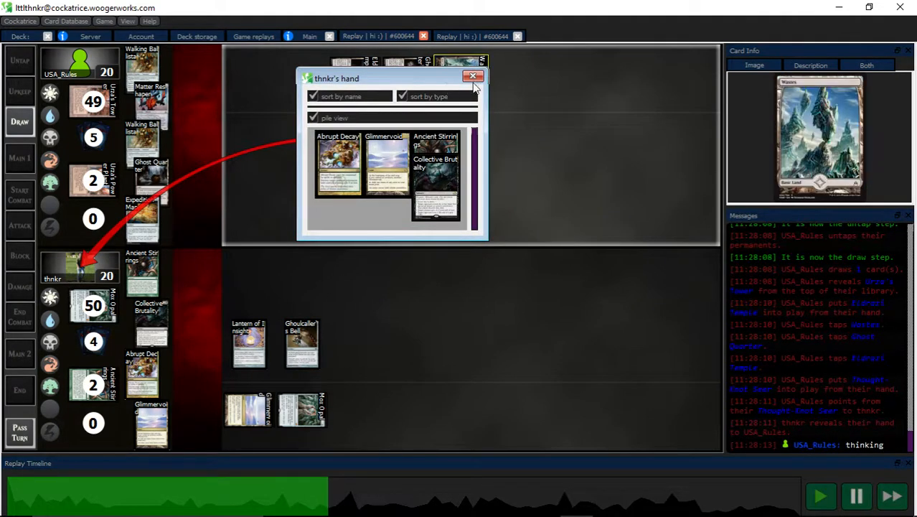
Close thnkr's revealed hand window once Thought-Knot Seer is in play.
left_click(473, 76)
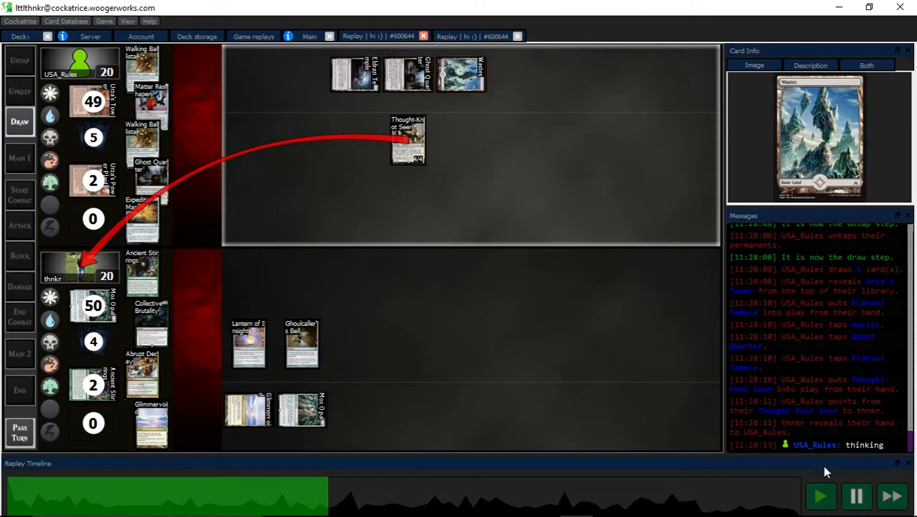
left_click(856, 495)
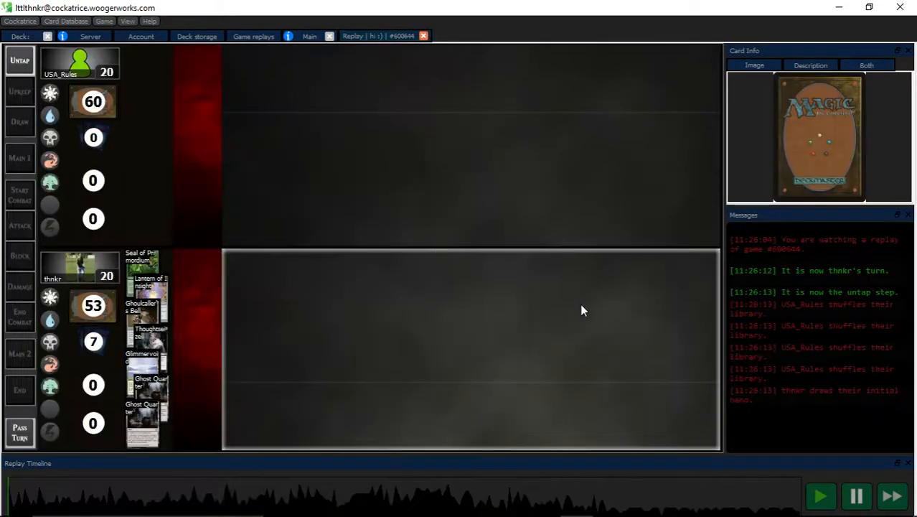
mouse_move(560, 379)
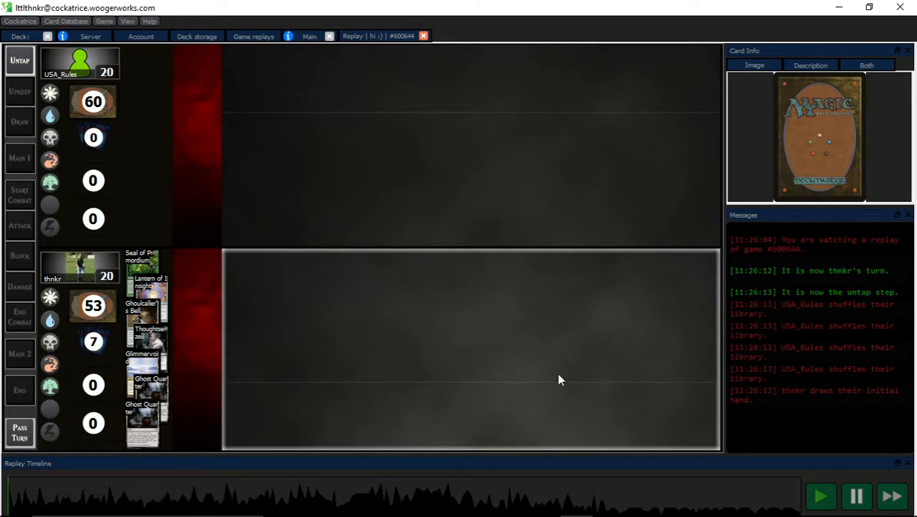
Play the replay until USA_Rules's hand is revealed by Thoughtseize in thnkr's main phase.
left_click(892, 496)
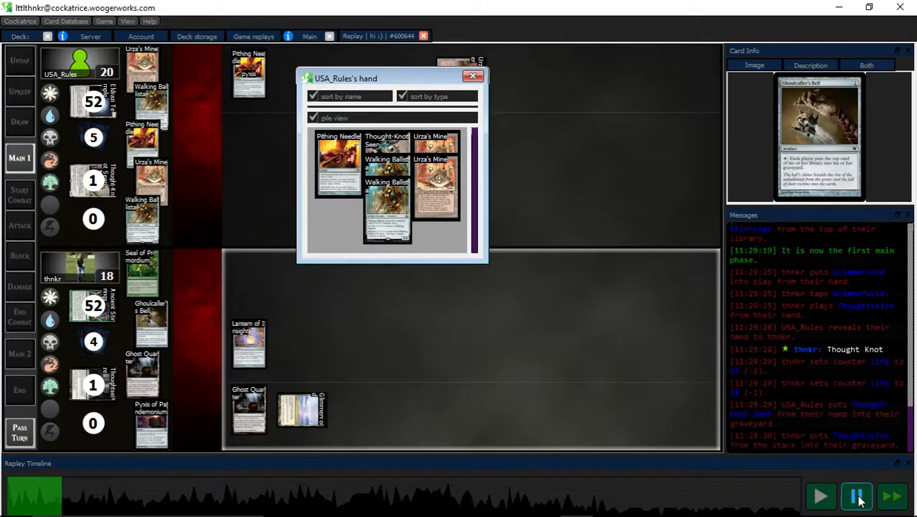
Close USA_Rules's revealed hand window to view the battlefield.
left_click(473, 76)
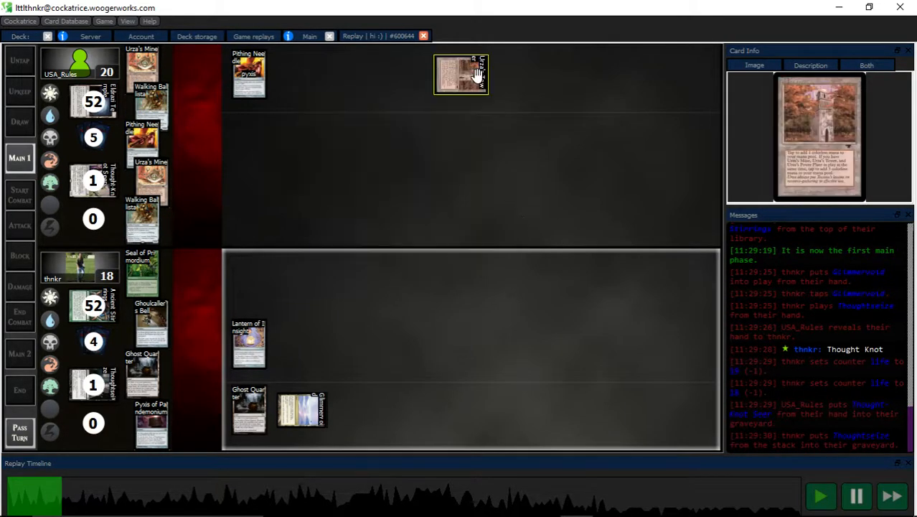
mouse_move(725, 357)
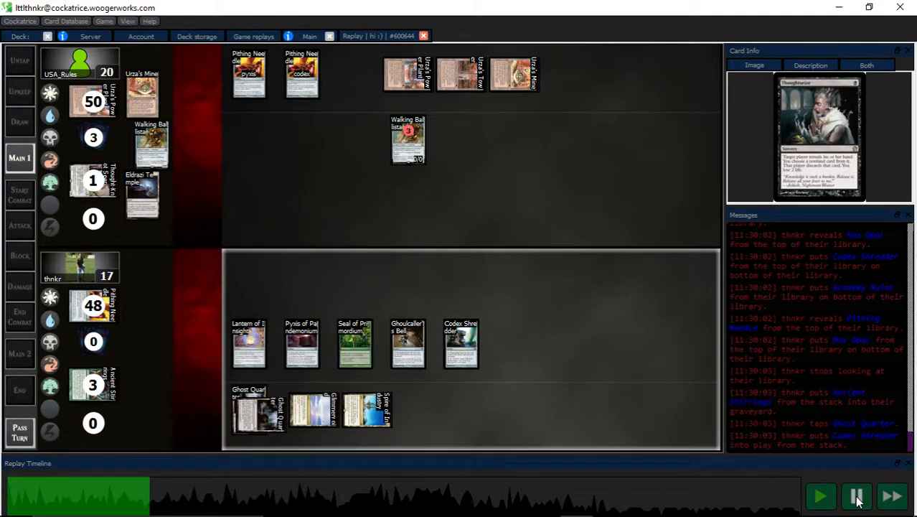
Toggle replay playback repeatedly to reach thnkr's ending phase with Ensnaring Bridge in play.
left_click(857, 495)
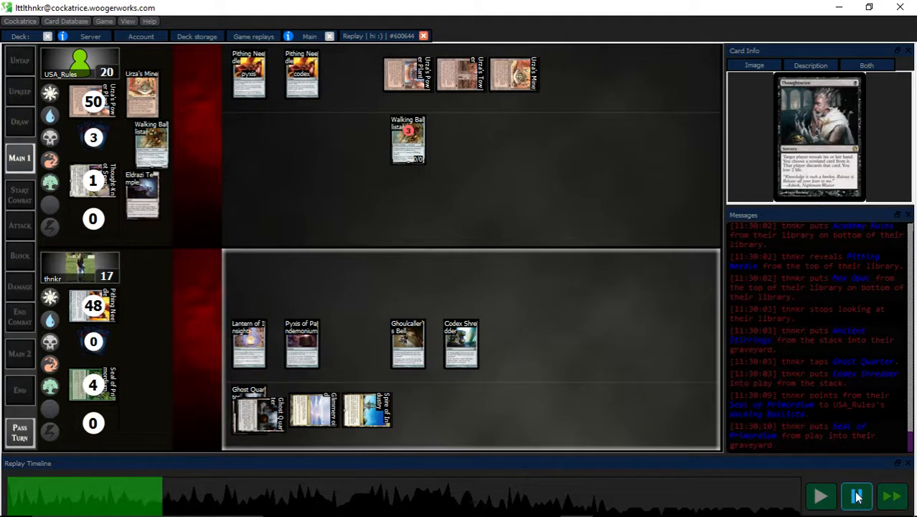
left_click(855, 495)
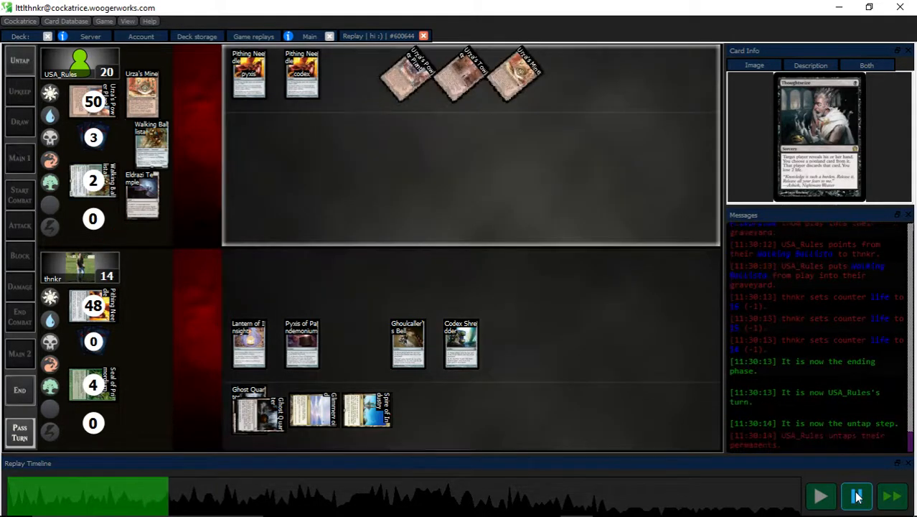
left_click(856, 496)
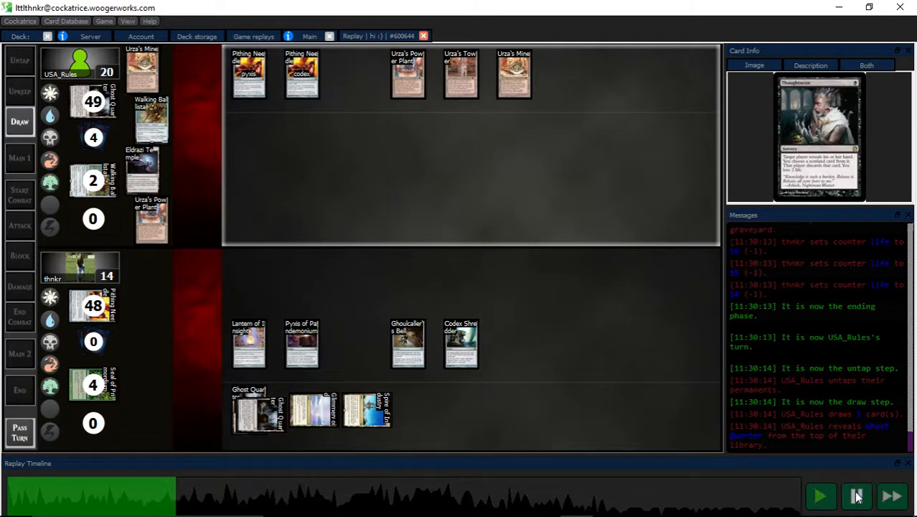
left_click(857, 496)
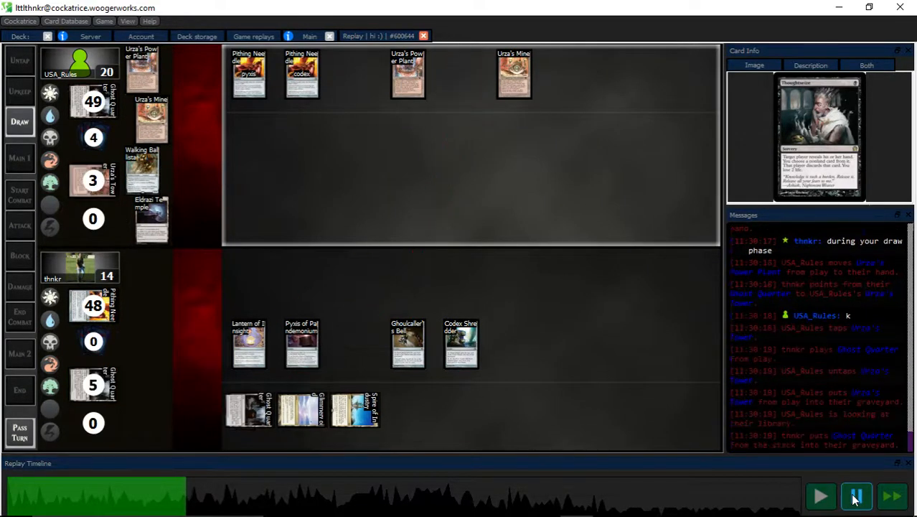
left_click(856, 496)
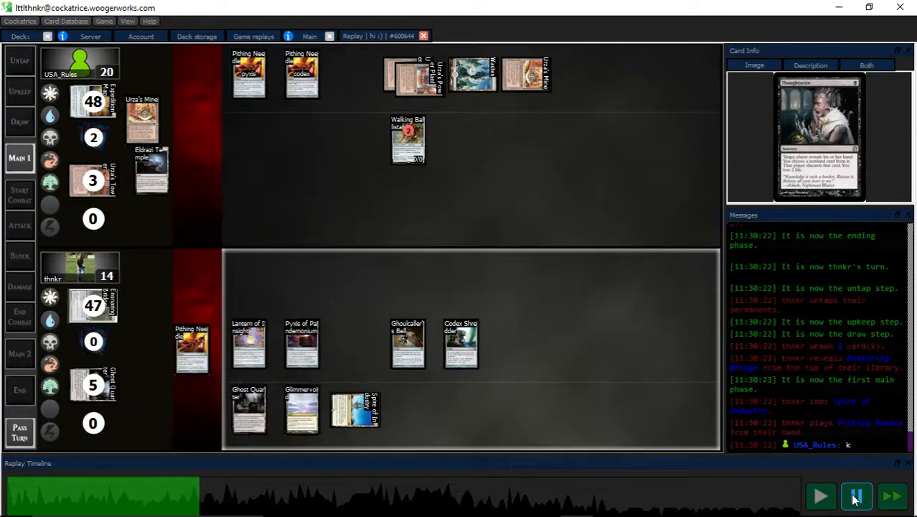
left_click(857, 496)
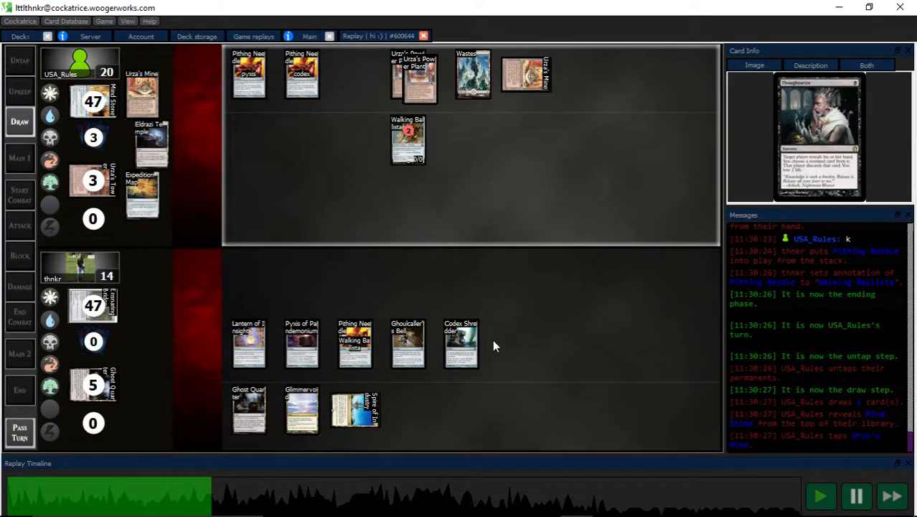
mouse_move(359, 210)
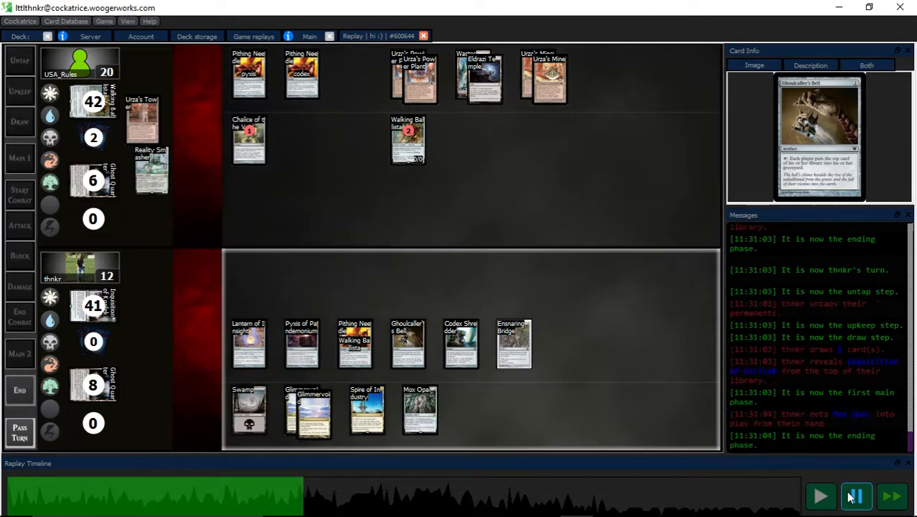
Toggle replay playback repeatedly until thnkr's upkeep, with Welding Jar and Thought-Knot Seer in play.
left_click(856, 495)
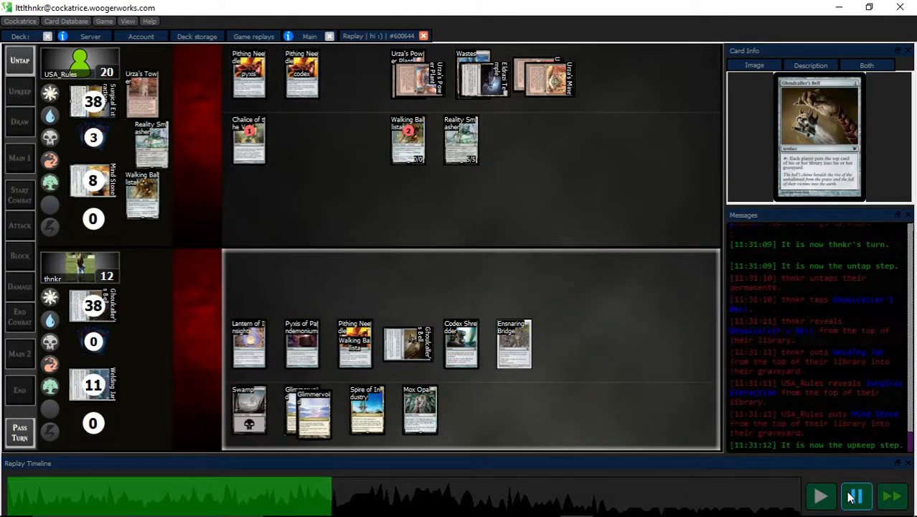
left_click(855, 496)
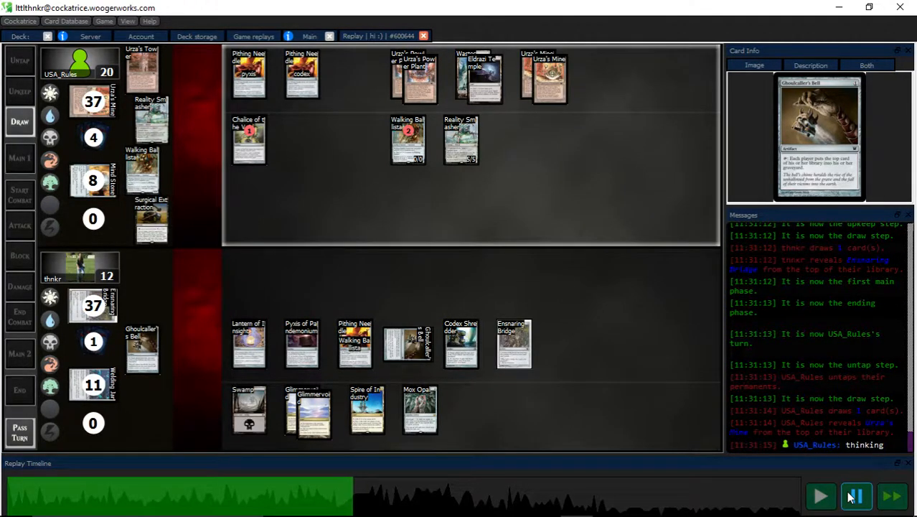
left_click(856, 496)
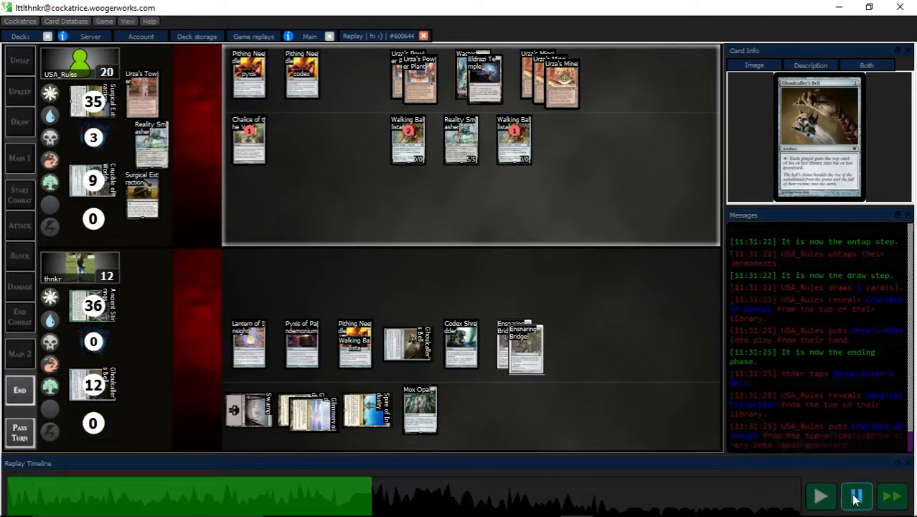
left_click(856, 496)
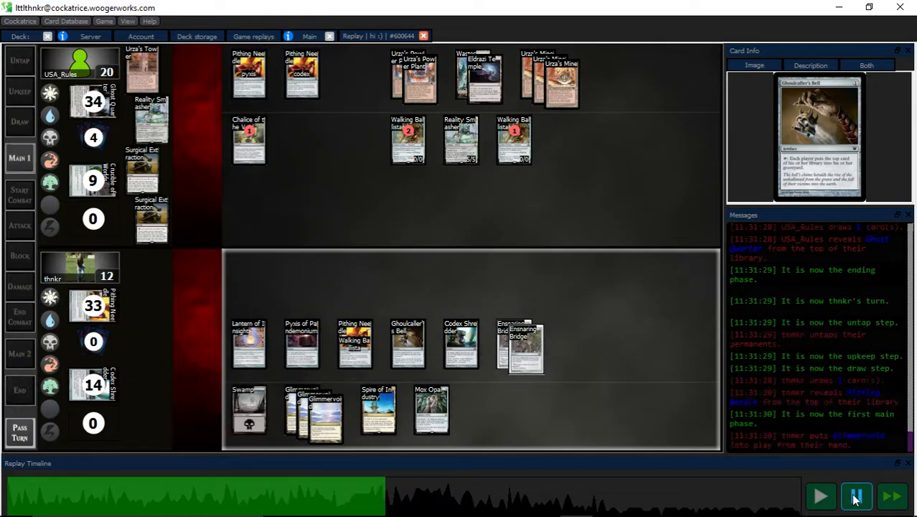
left_click(857, 496)
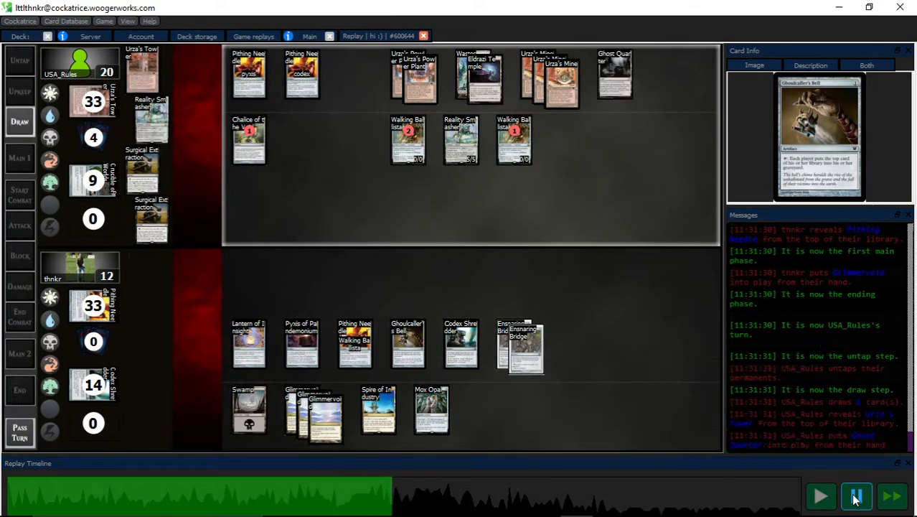
left_click(856, 496)
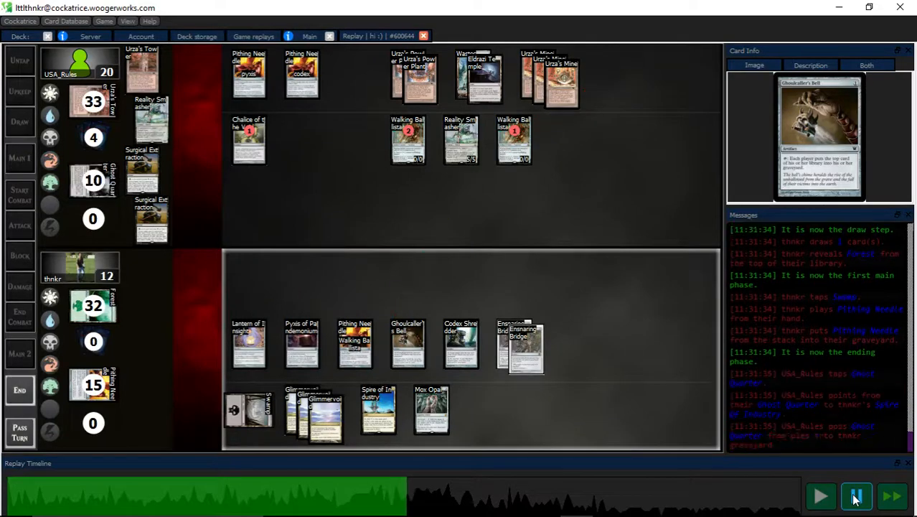
left_click(856, 496)
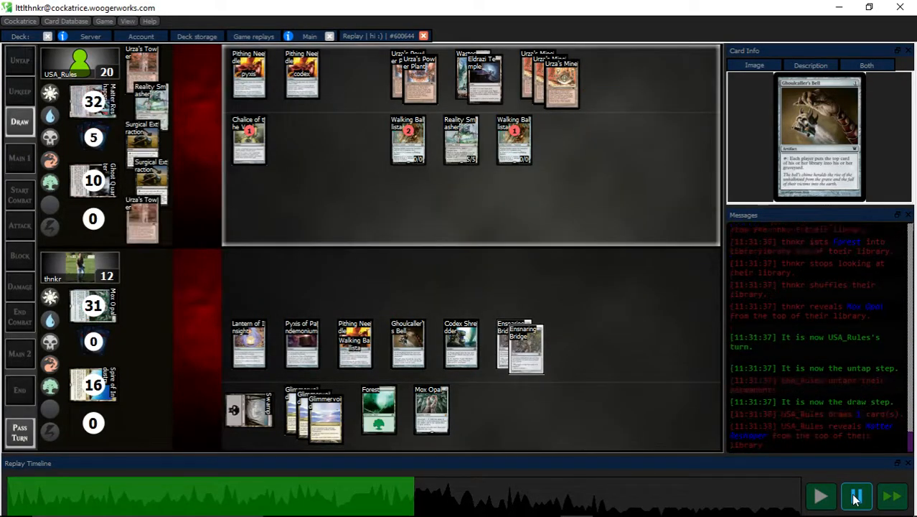
left_click(857, 496)
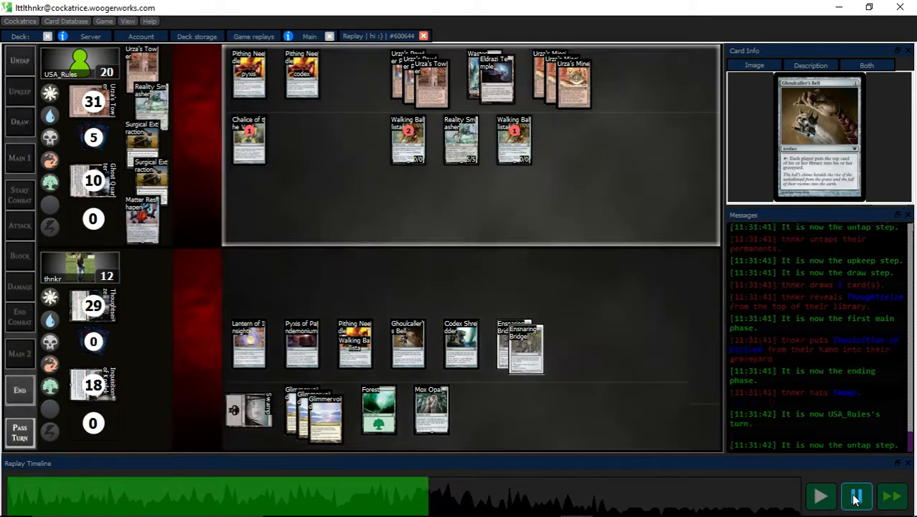
left_click(856, 496)
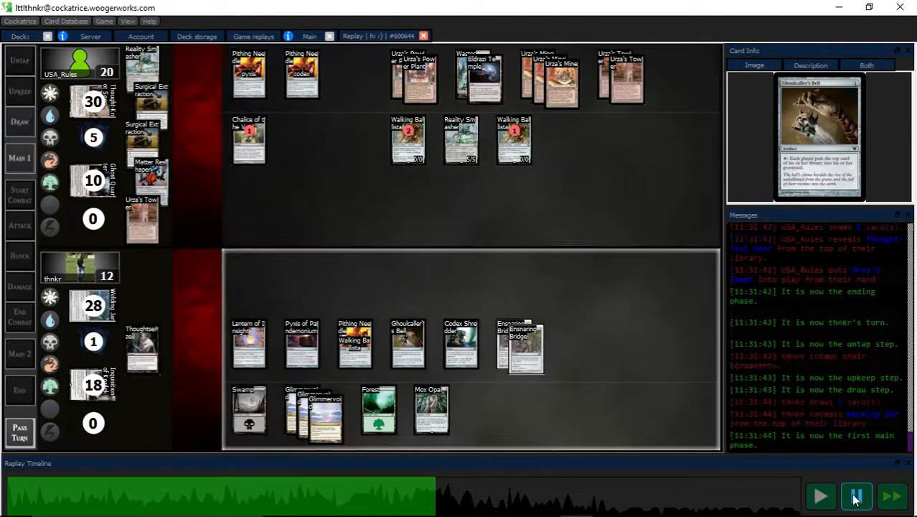
left_click(857, 496)
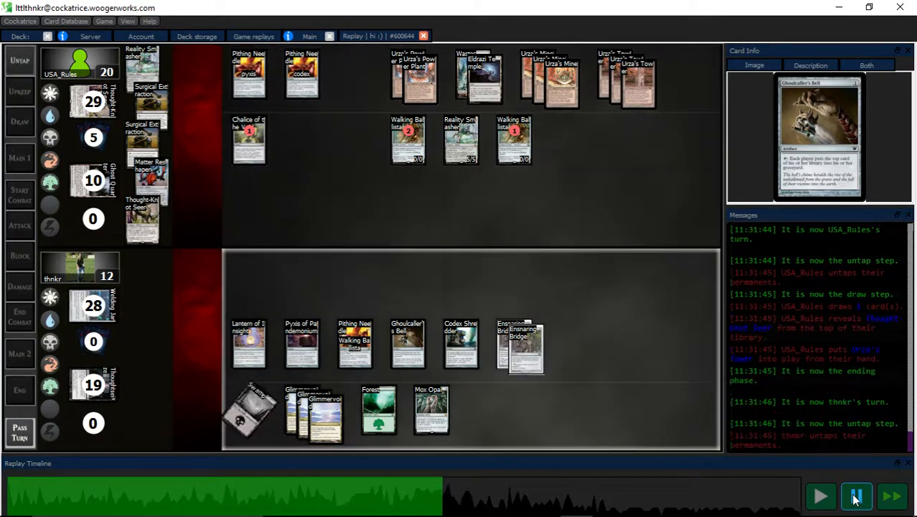
left_click(857, 495)
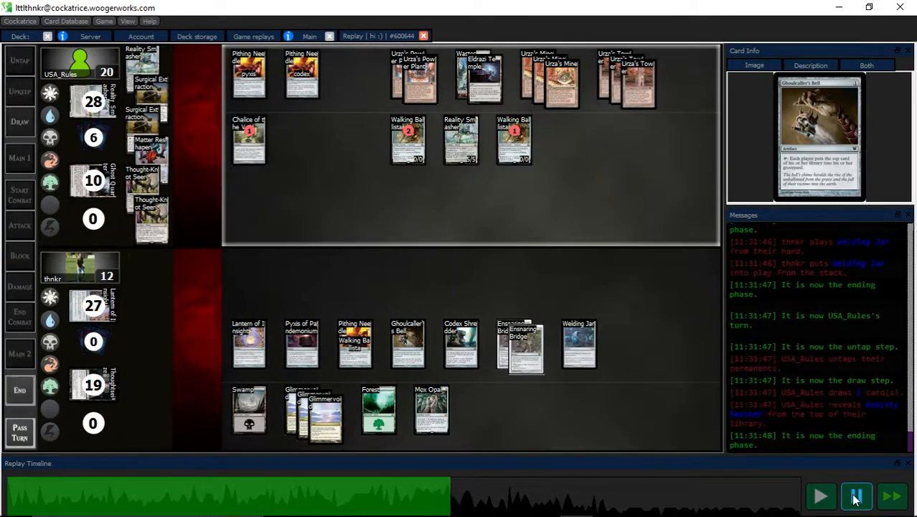
left_click(857, 495)
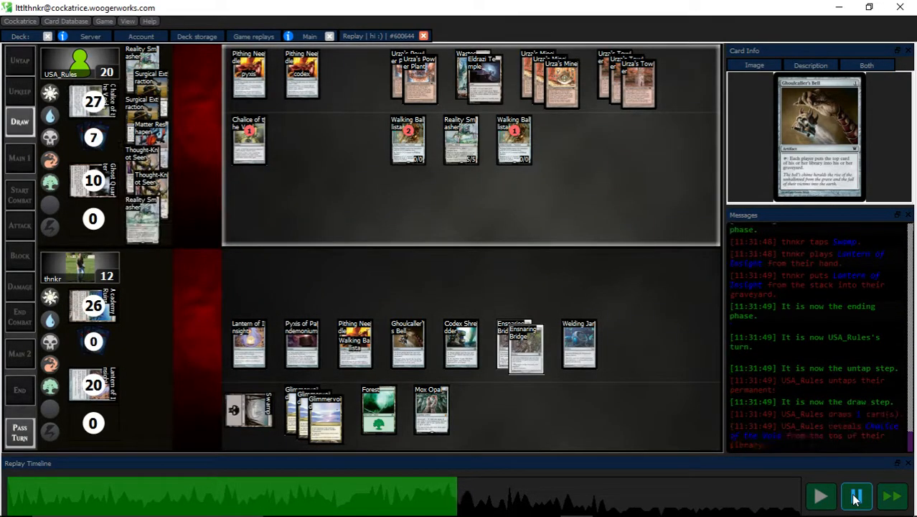
left_click(857, 496)
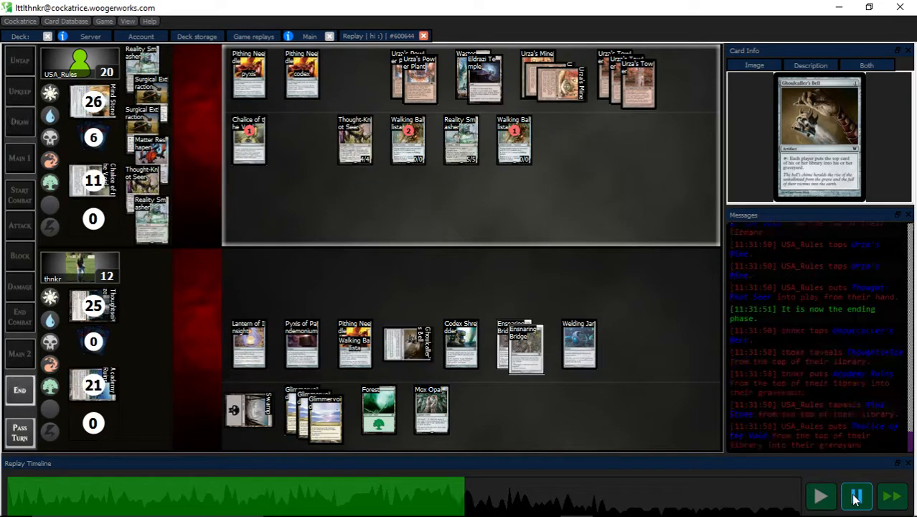
left_click(856, 496)
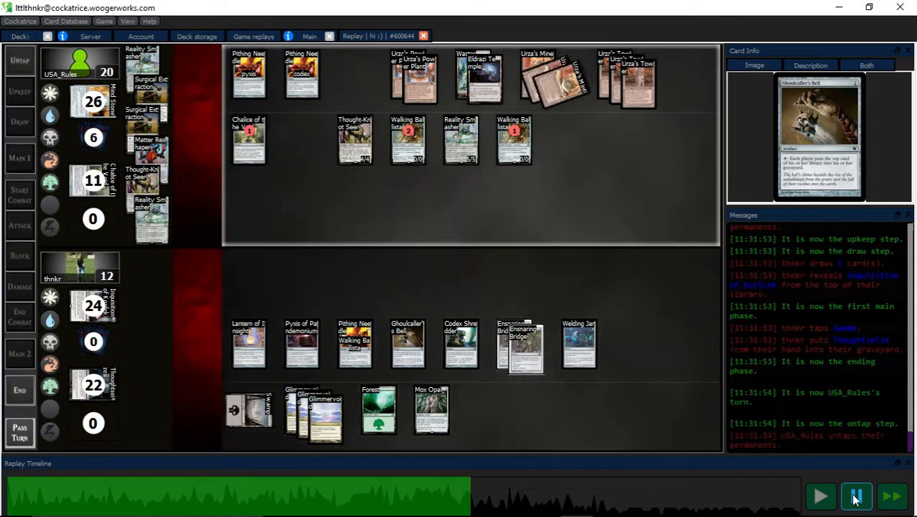
left_click(856, 496)
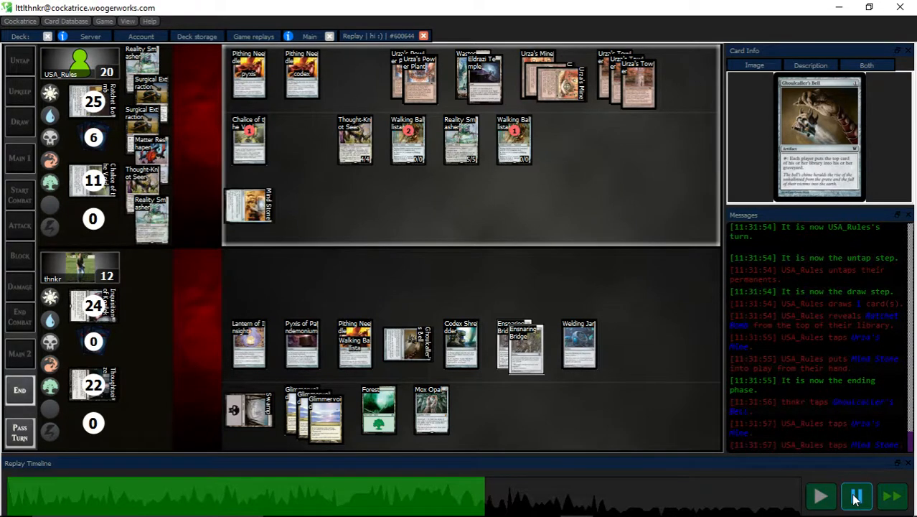
left_click(857, 495)
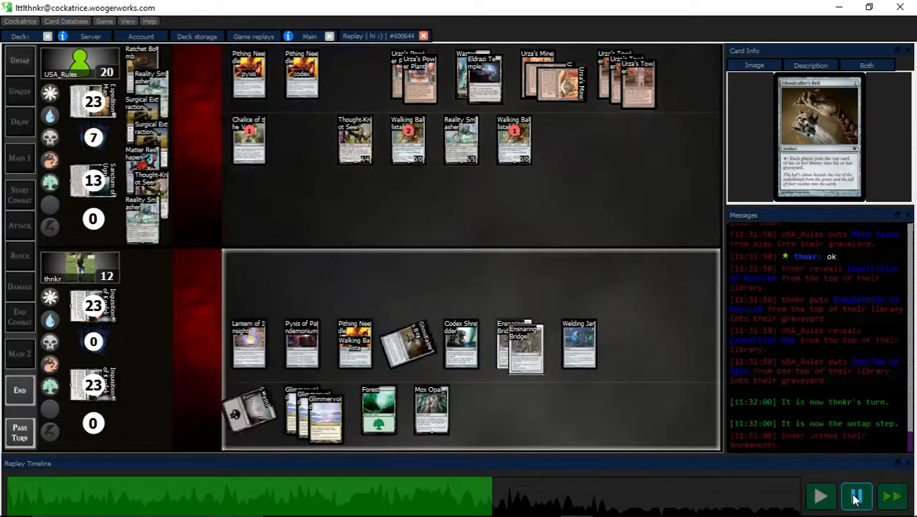
left_click(856, 495)
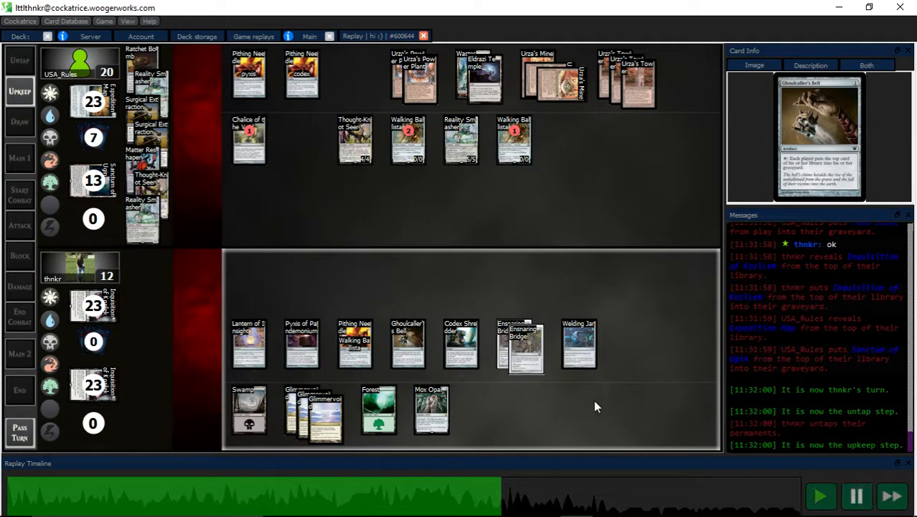
mouse_move(580, 401)
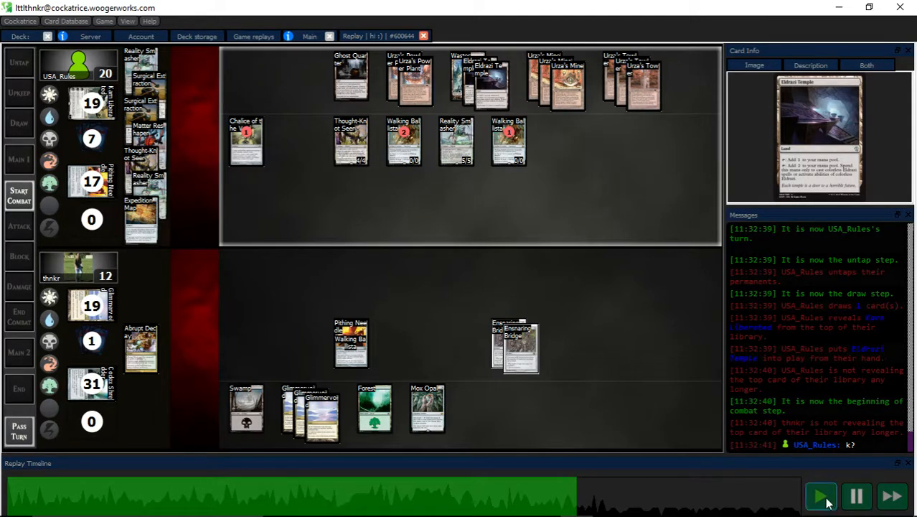
Pause the replay at USA_Rules's beginning of combat after Eldrazi Temple is played.
left_click(857, 495)
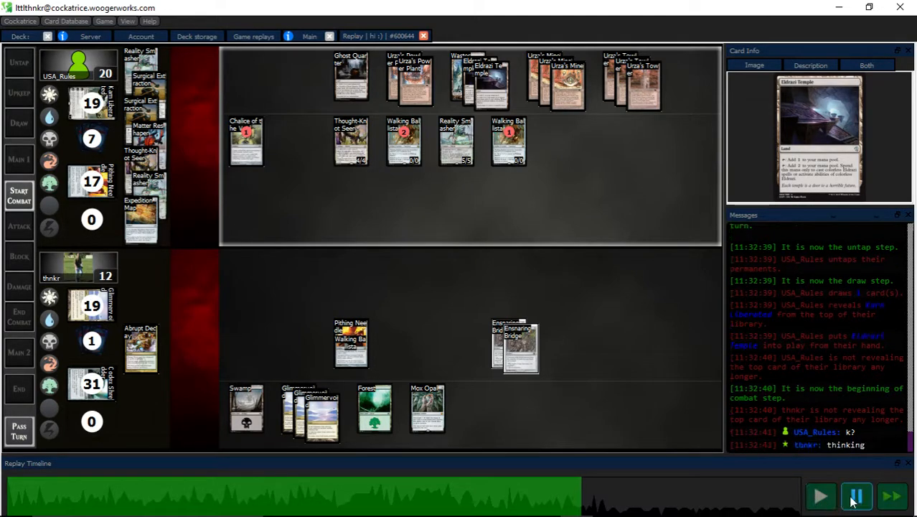